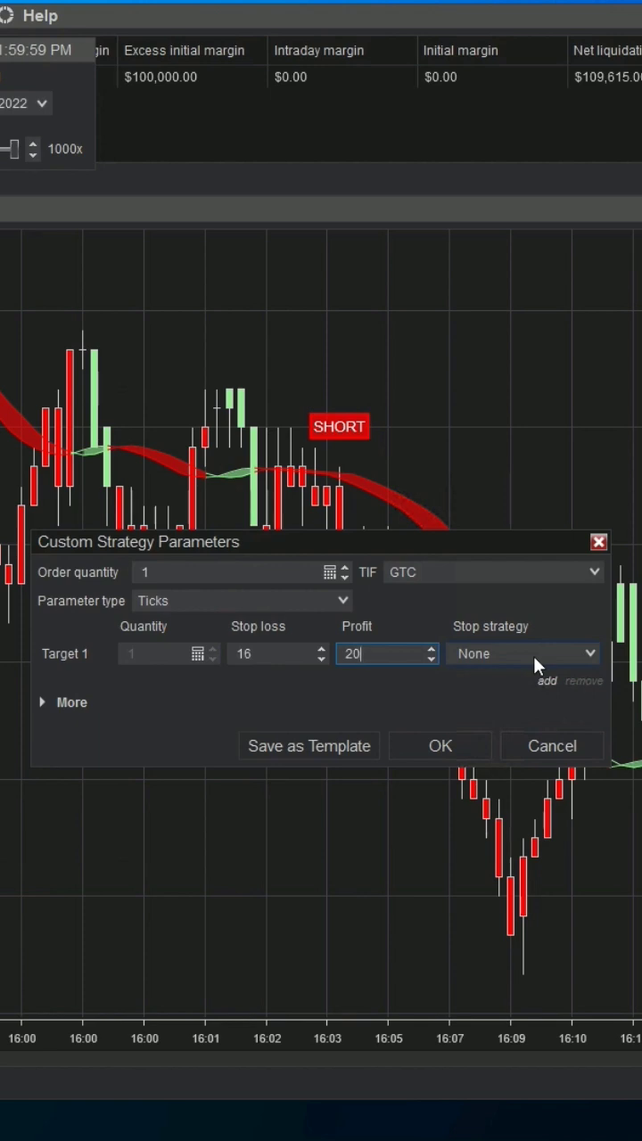
mouse_move(490, 645)
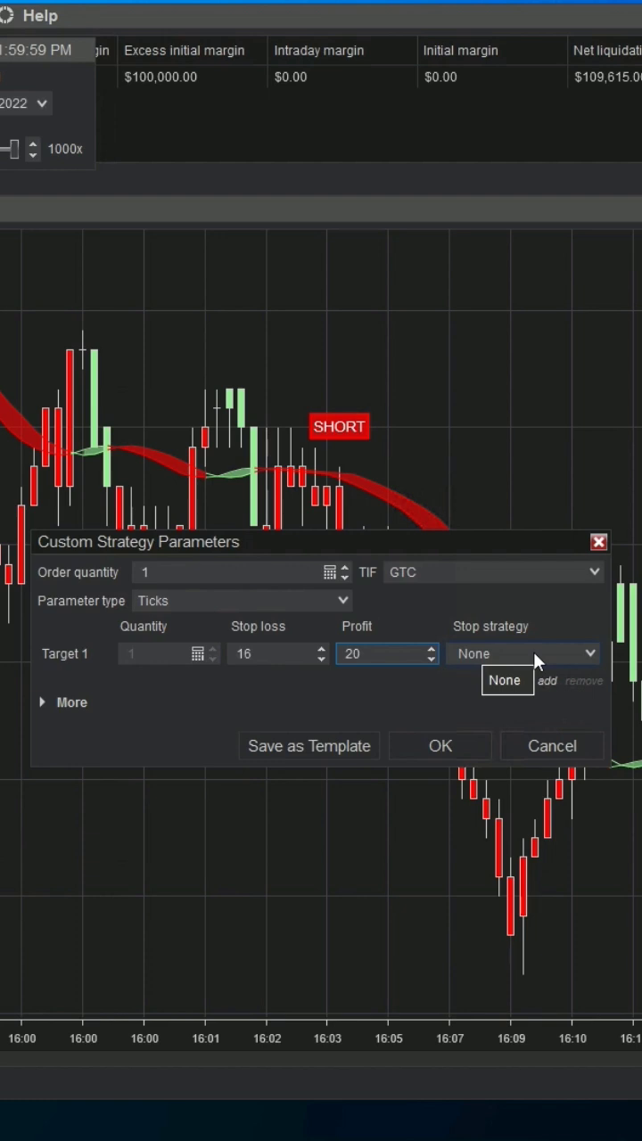
mouse_move(594, 660)
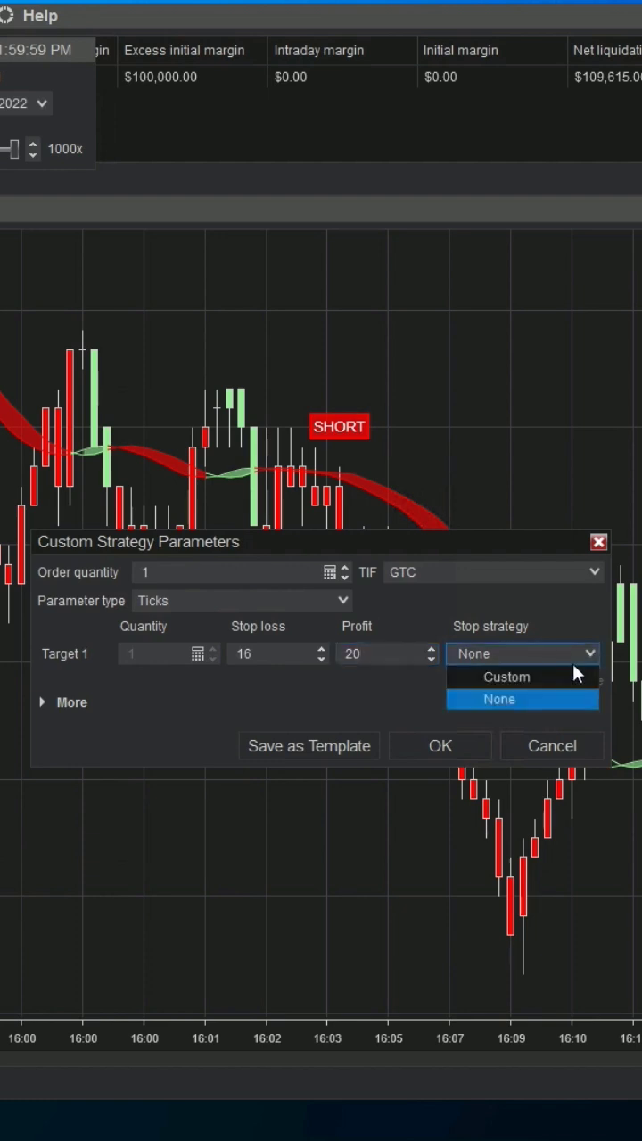
- Use a Custom stop strategy with auto breakeven at profit trigger 5 plus 3 ticks
click(505, 676)
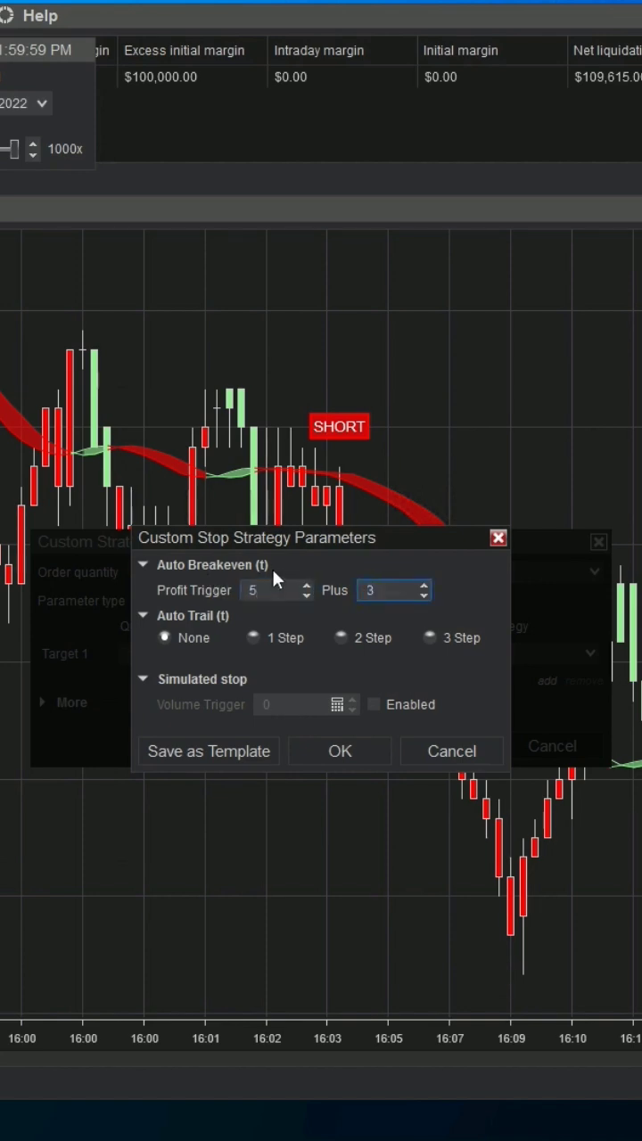
mouse_move(284, 573)
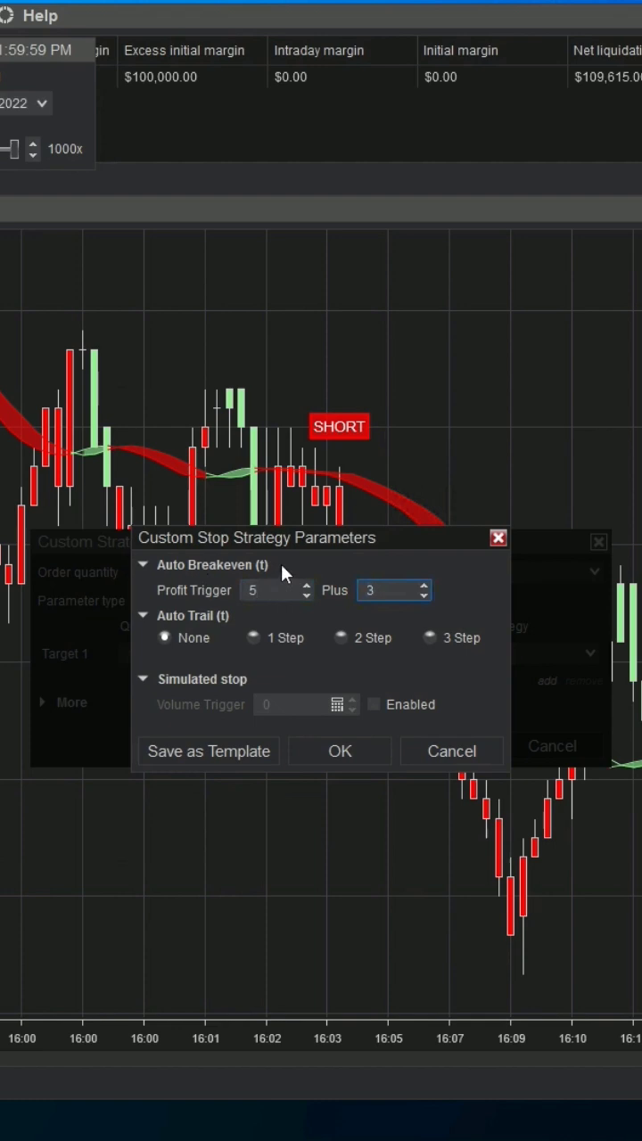
click(383, 590)
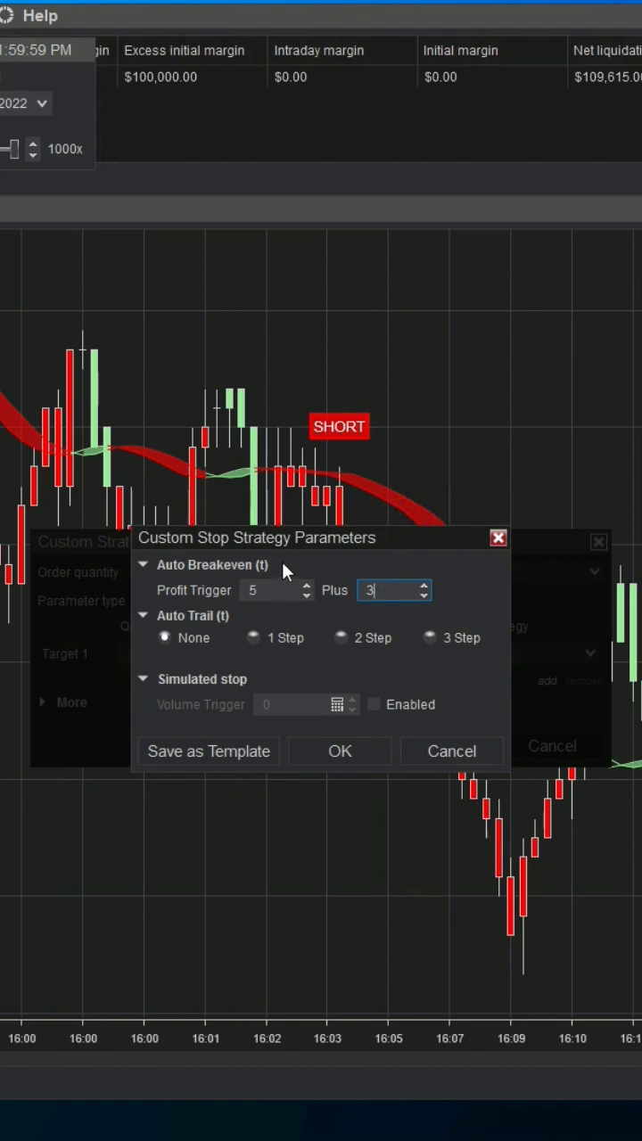
mouse_move(256, 649)
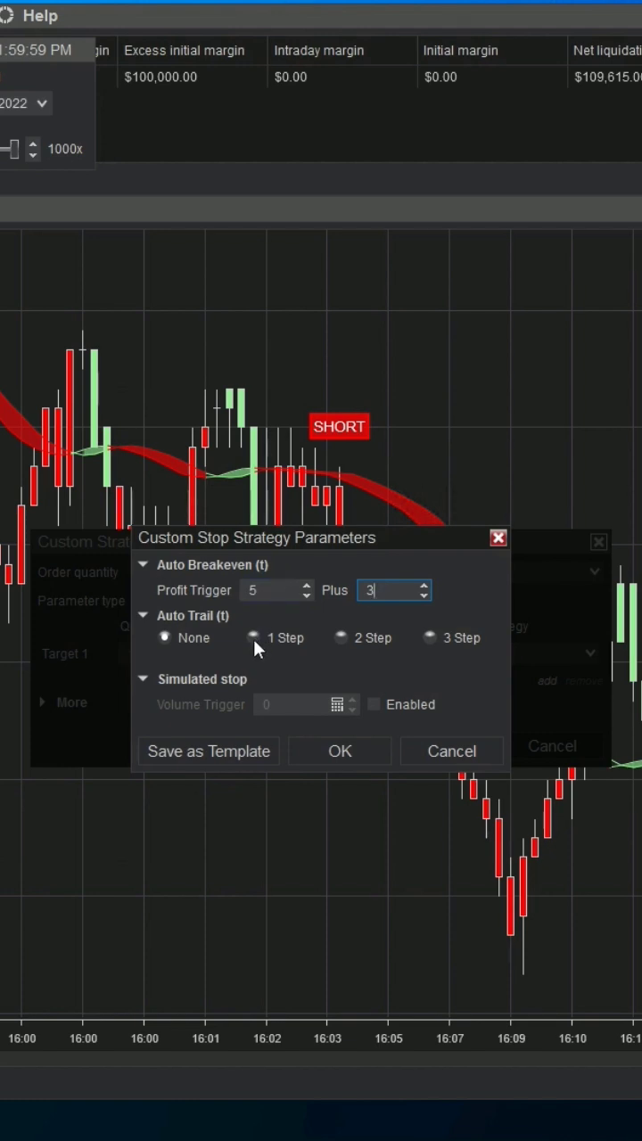
- Enable 1 Step Auto Trail with stop loss 1, profit trigger 6, frequency 1
click(254, 637)
text(6)
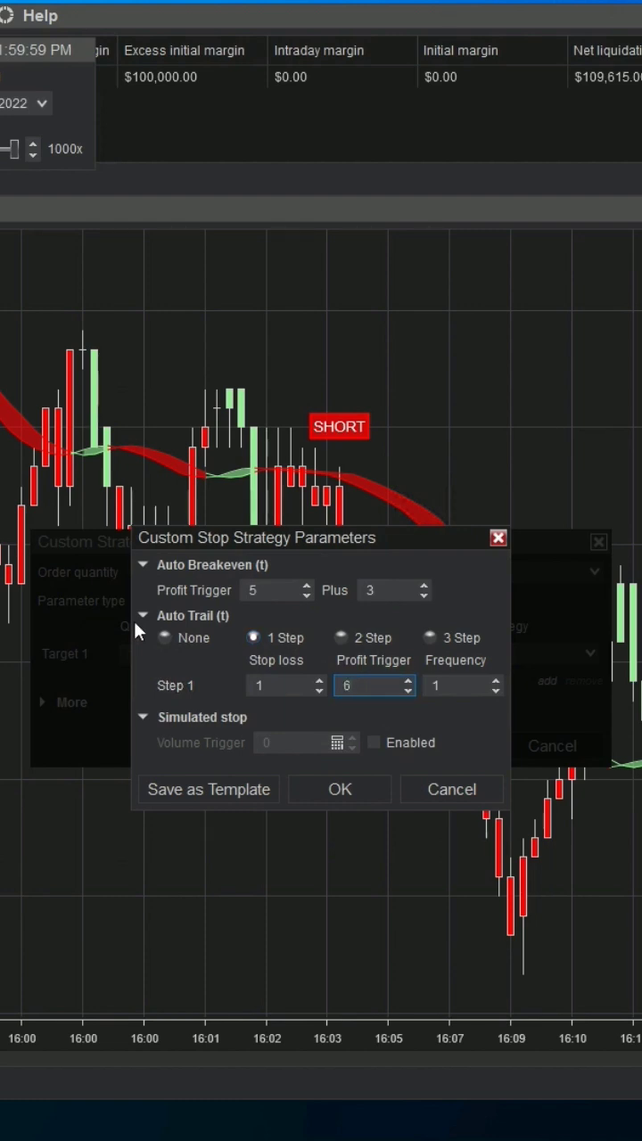
click(281, 686)
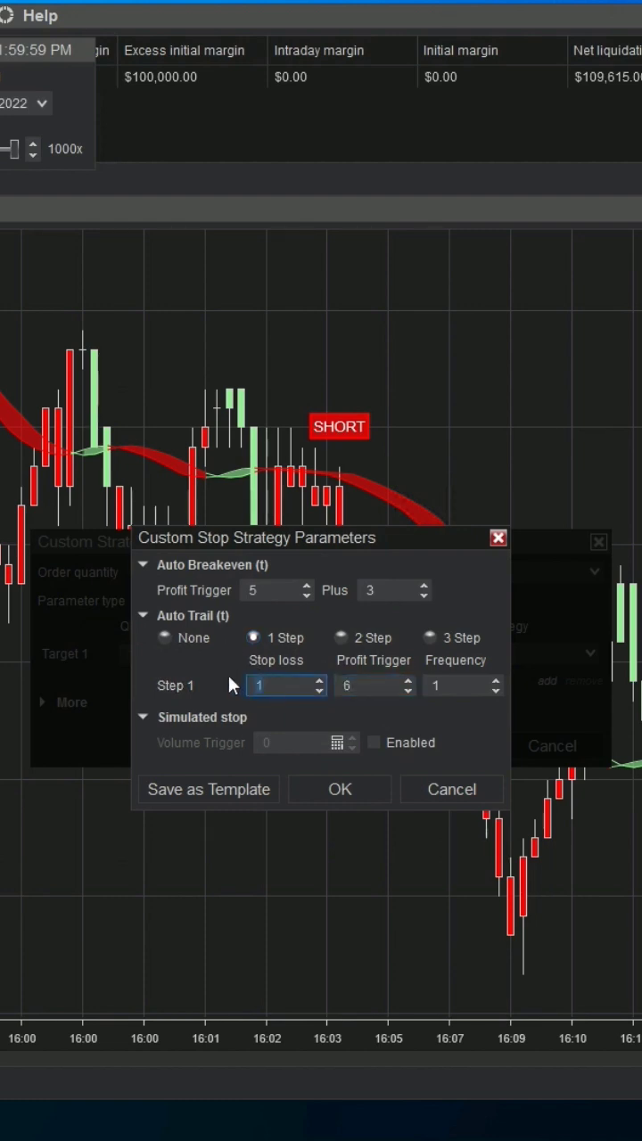